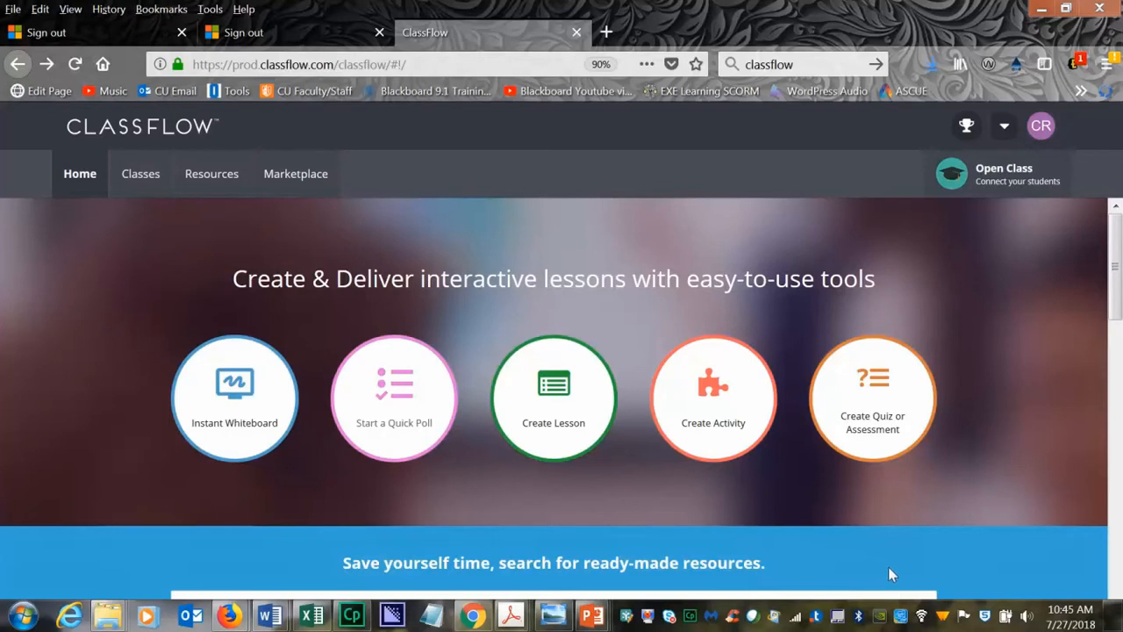
pyautogui.moveTo(393, 399)
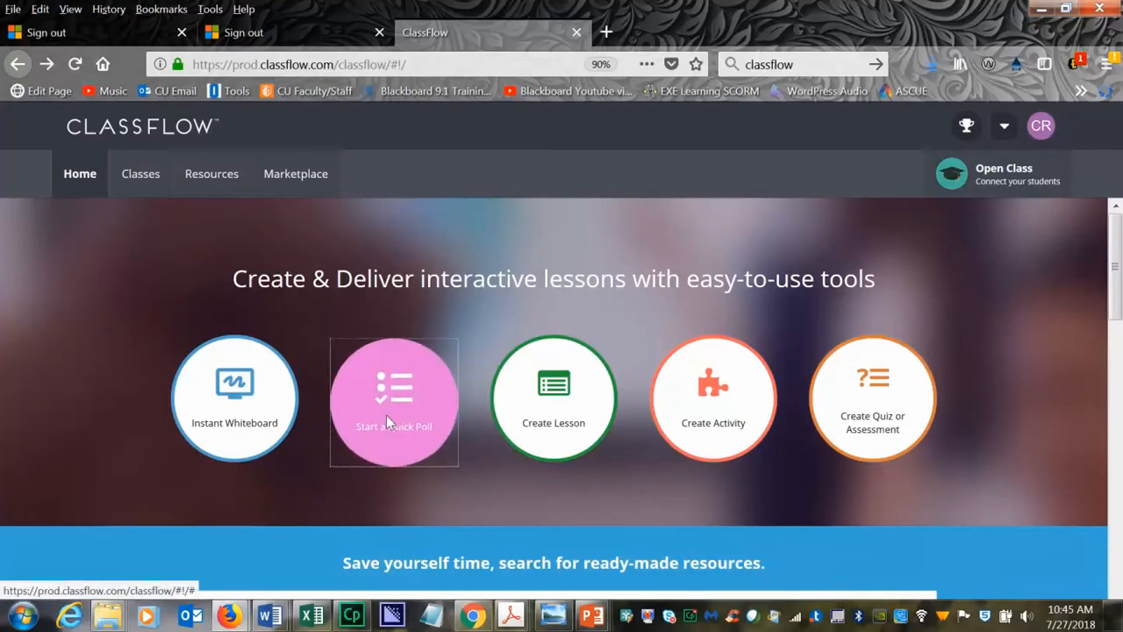
# Step: Open the class for a quick poll and select the join code QRYWK
pyautogui.click(393, 401)
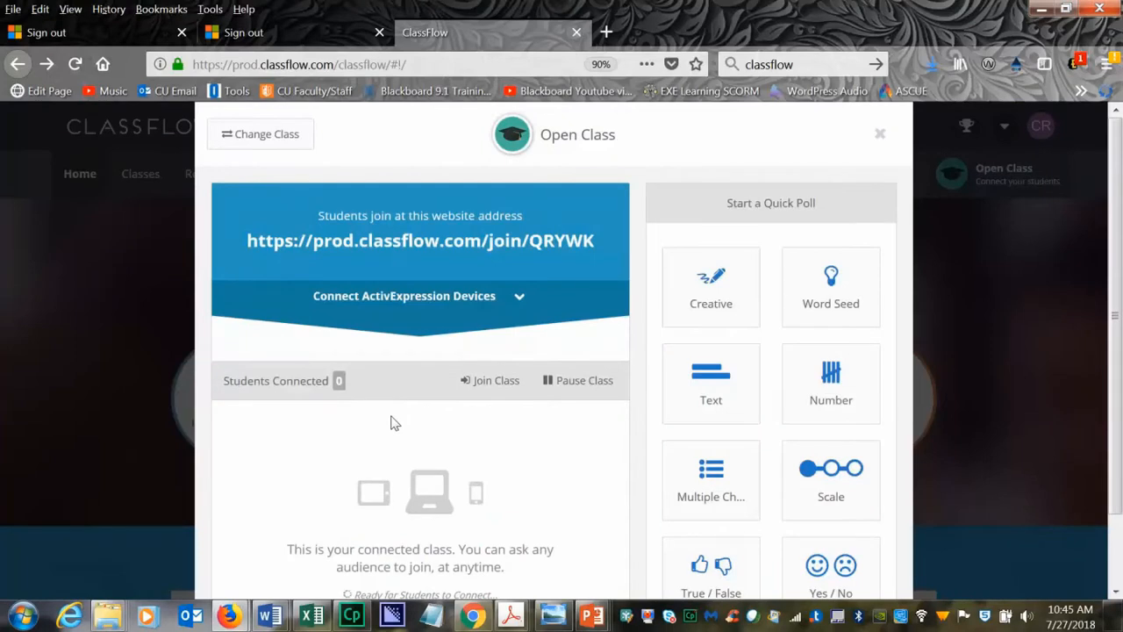
pyautogui.moveTo(364, 232)
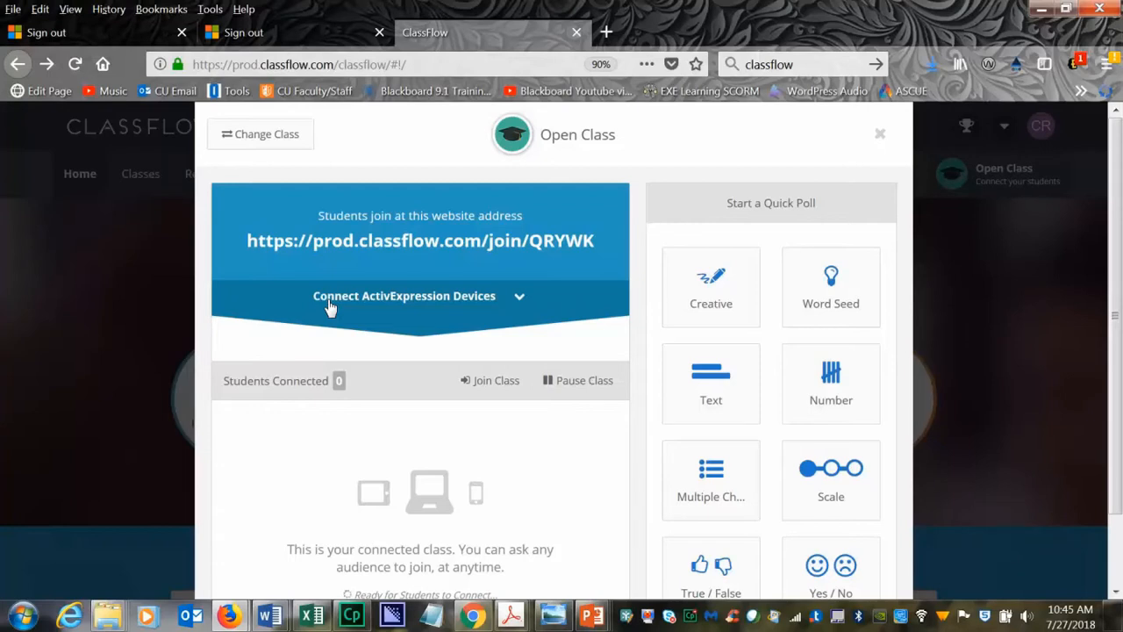
pyautogui.moveTo(481, 270)
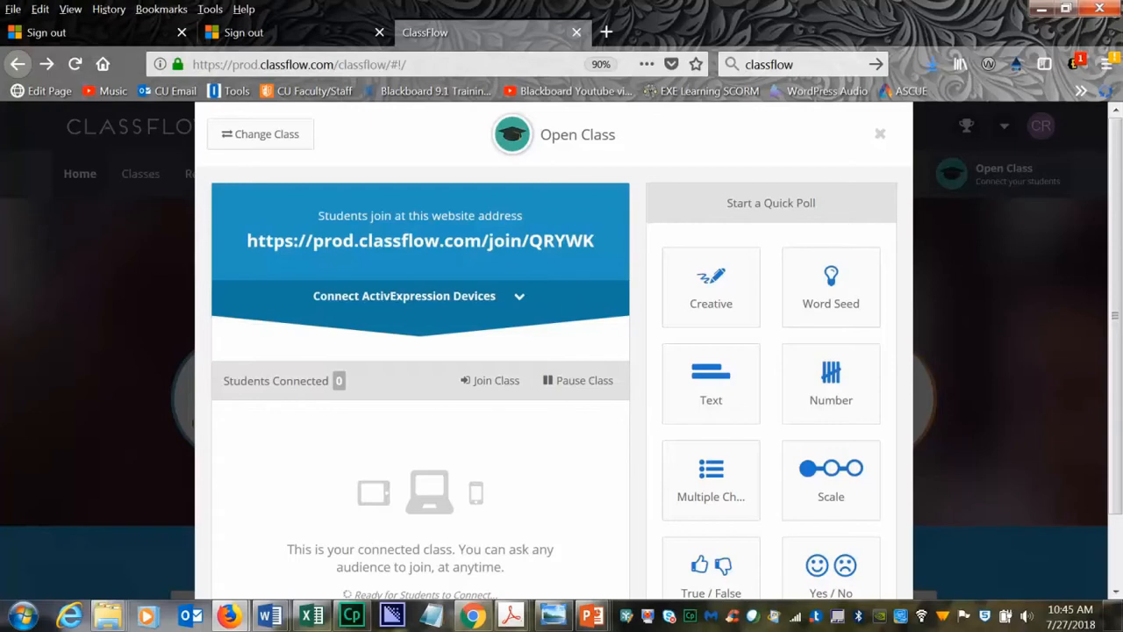
pyautogui.doubleClick(561, 240)
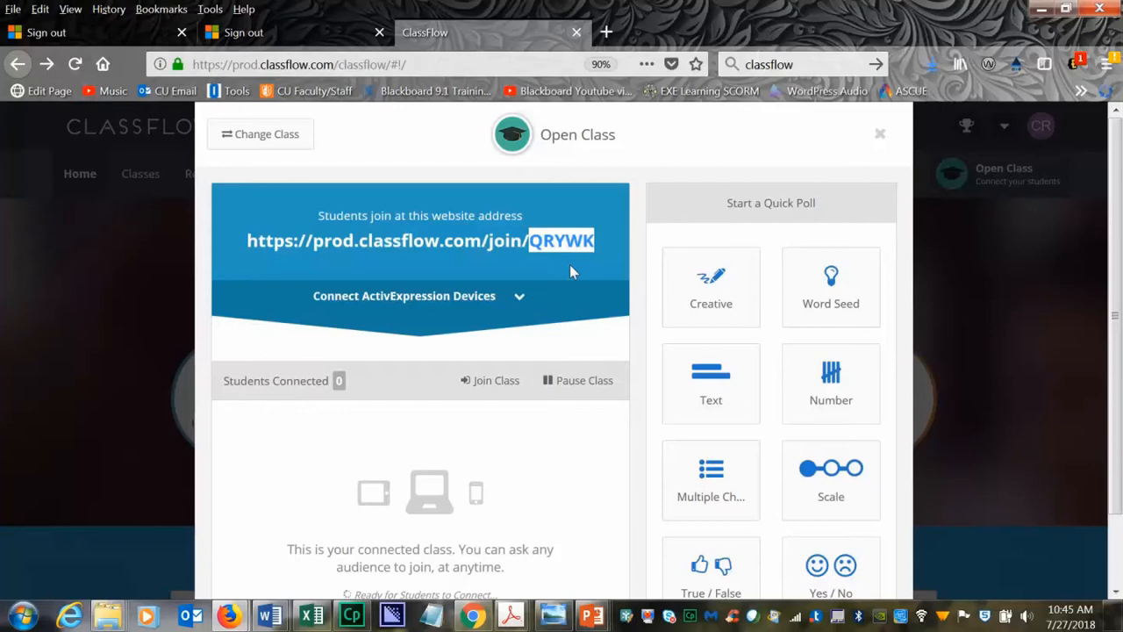
pyautogui.moveTo(570, 151)
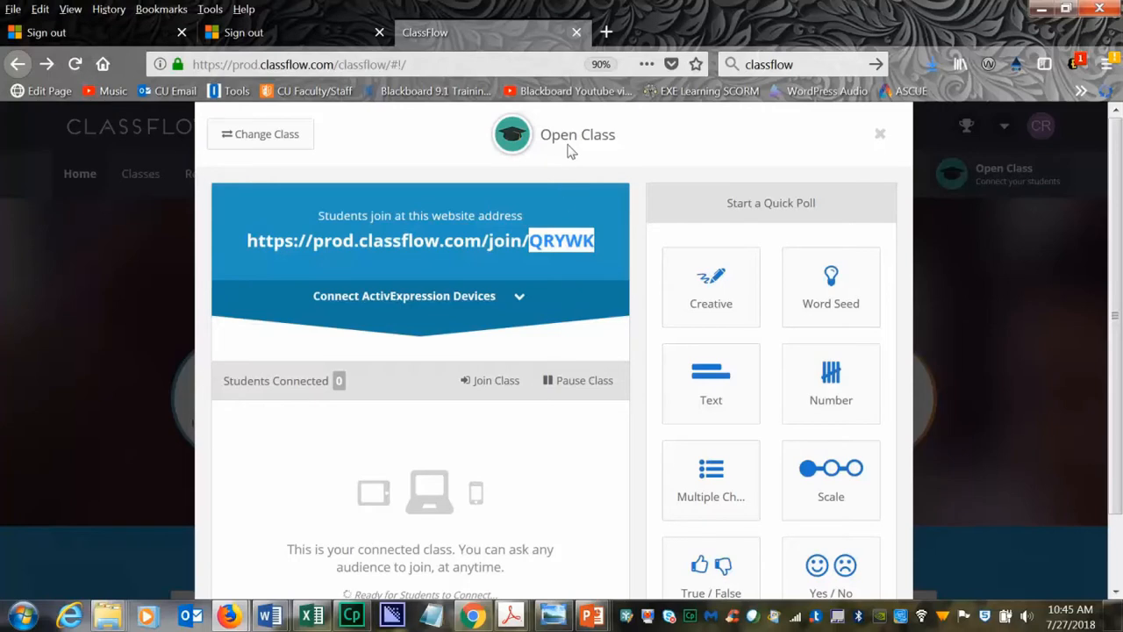
pyautogui.moveTo(283, 391)
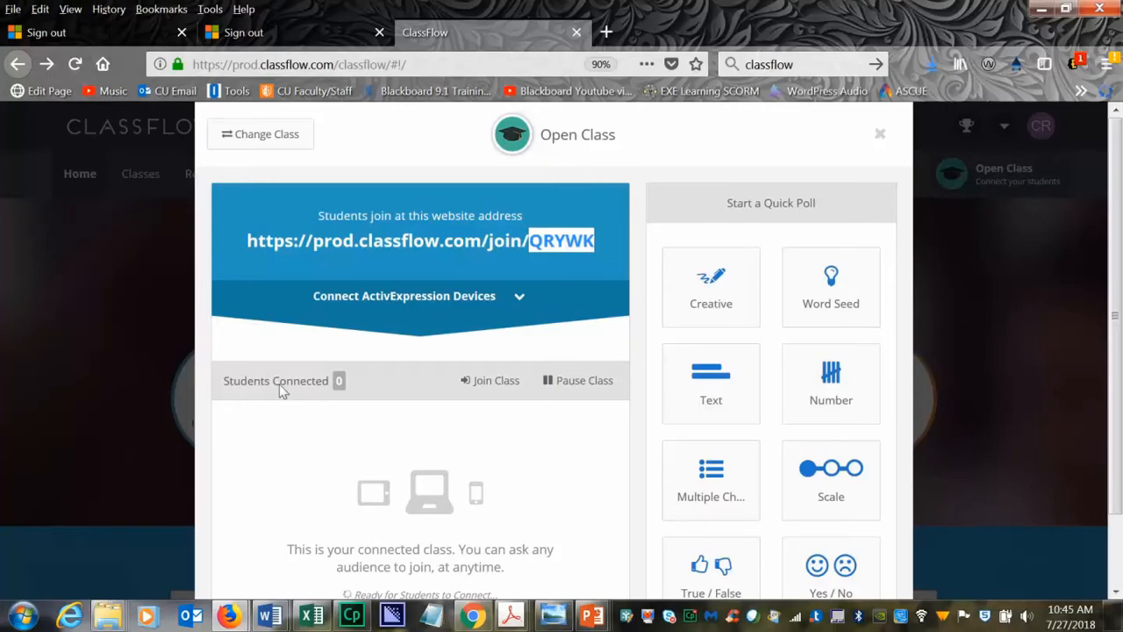
pyautogui.moveTo(278, 395)
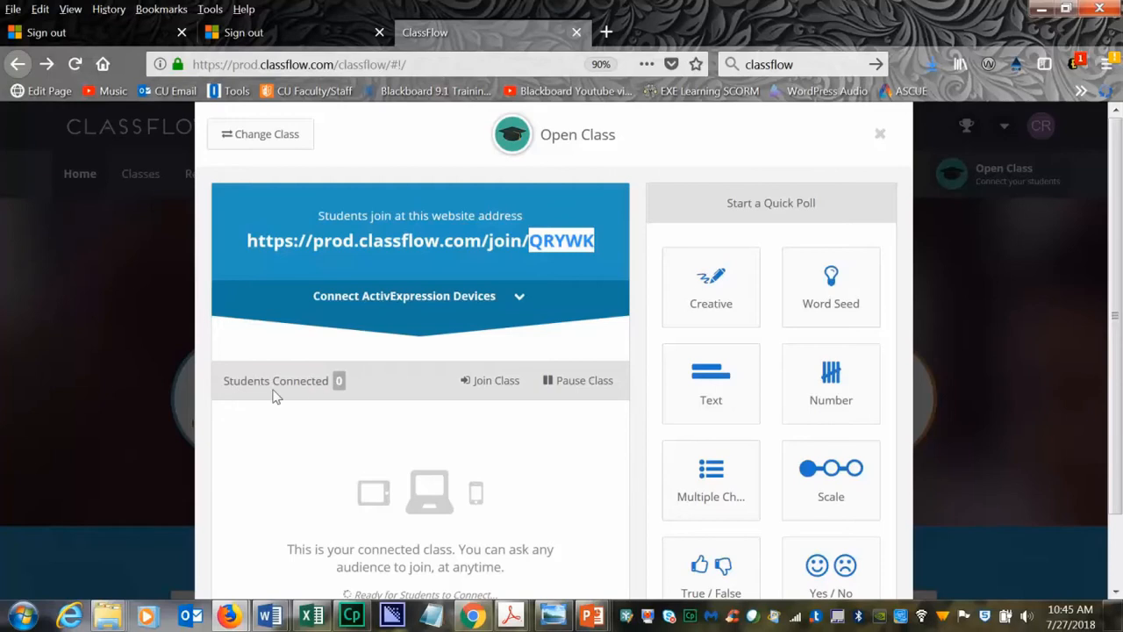
pyautogui.moveTo(341, 387)
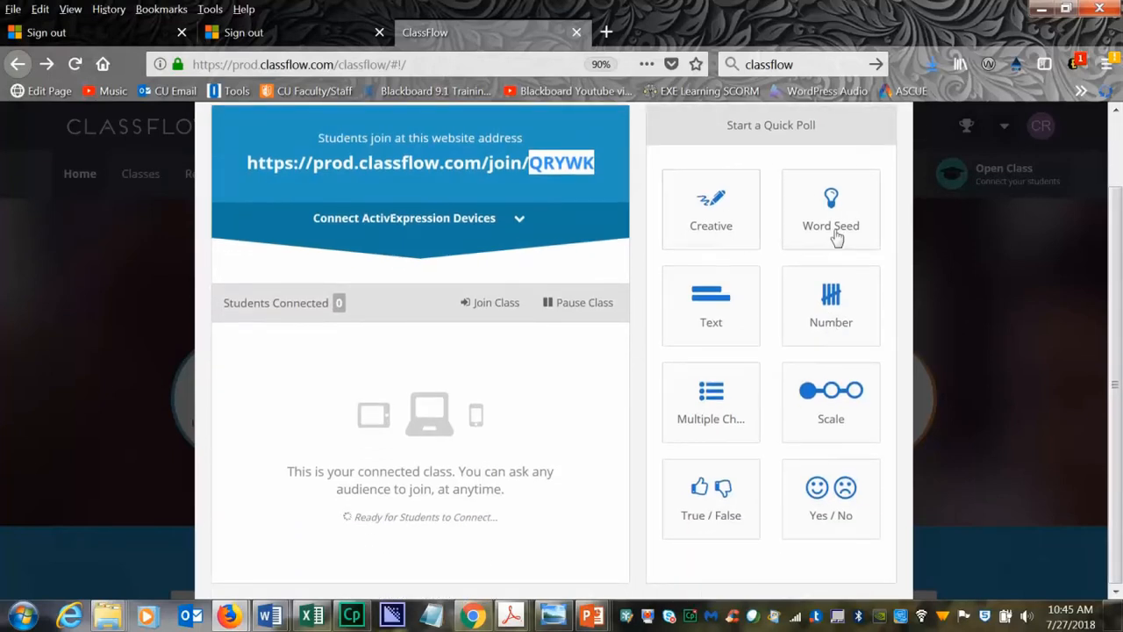
pyautogui.moveTo(747, 434)
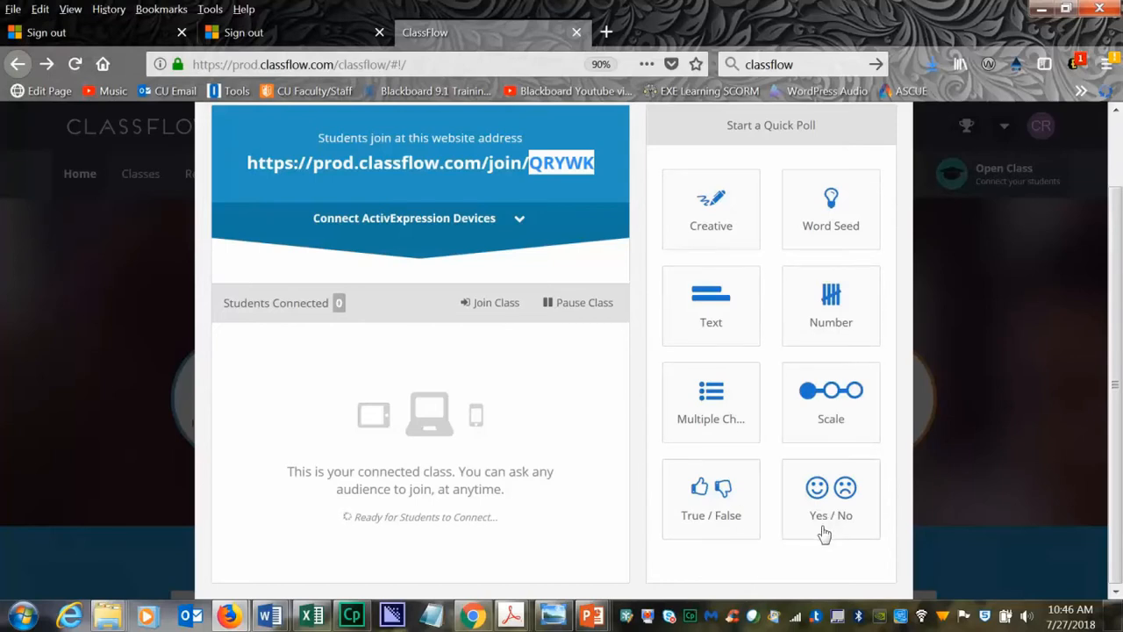
# Step: Choose the Multiple Choice quick poll type
pyautogui.click(710, 401)
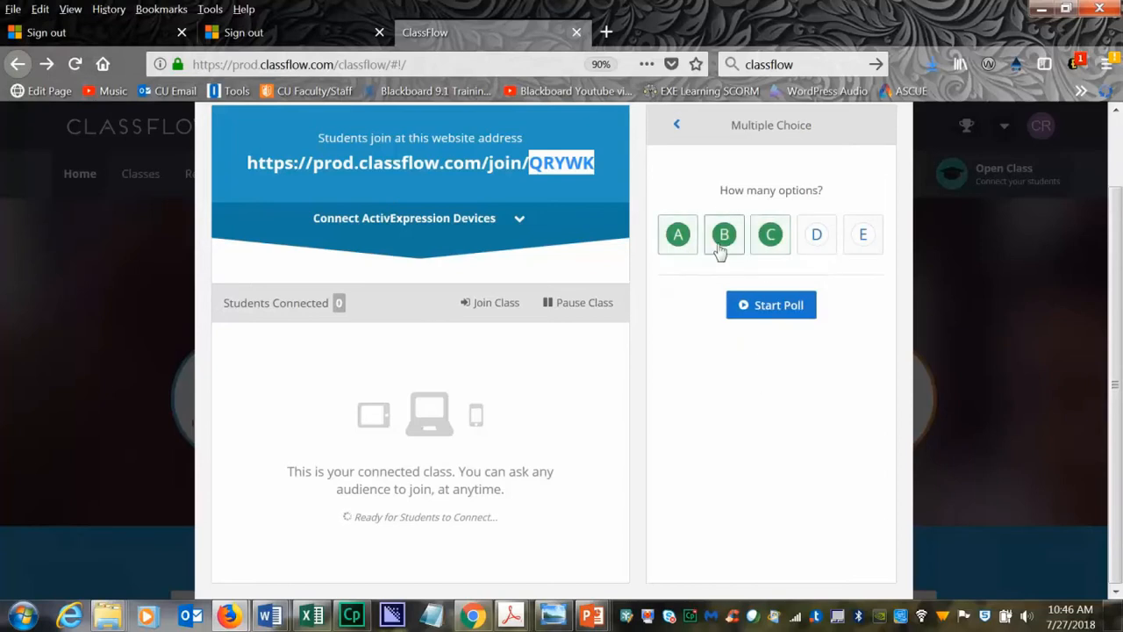
# Step: Limit the poll to options A–C and start it
pyautogui.click(771, 304)
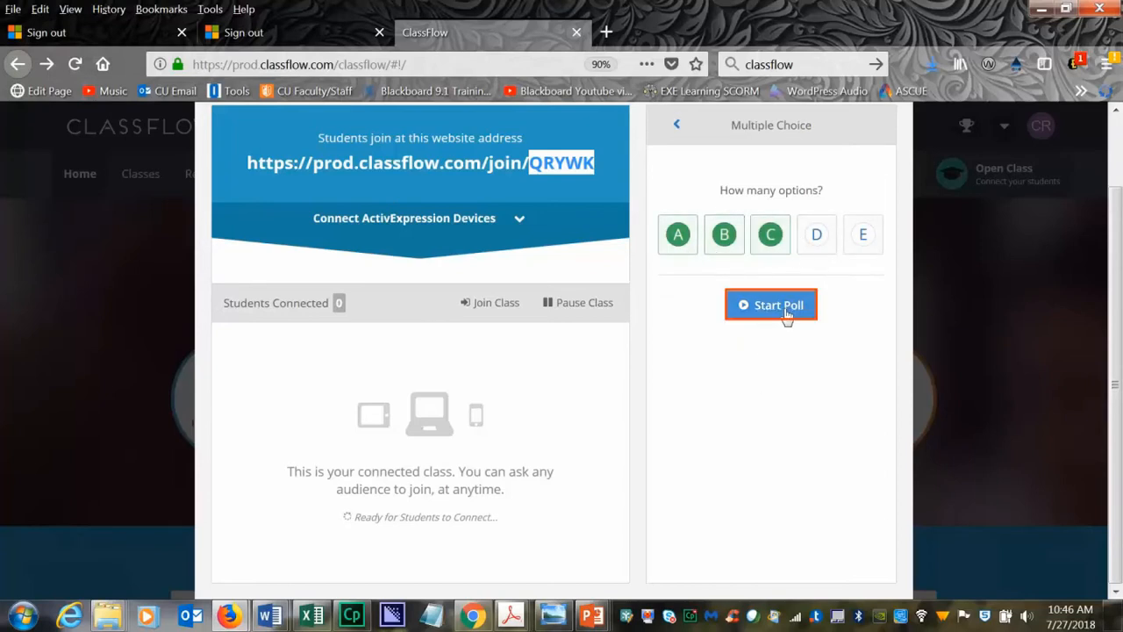
pyautogui.click(771, 305)
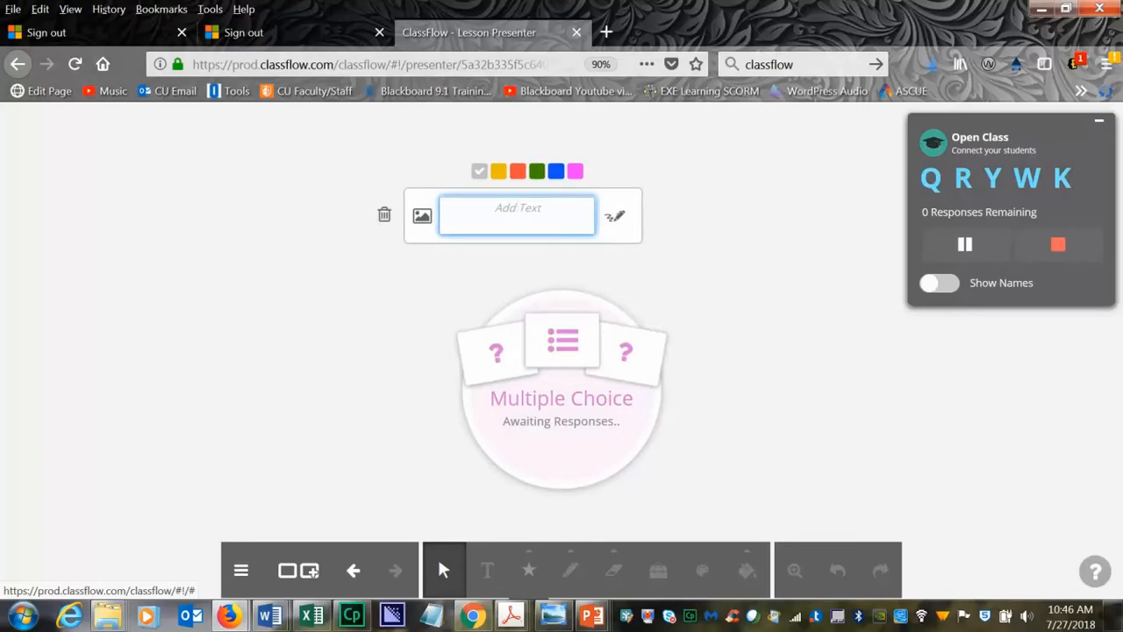
# Step: Type 'What is your favorite day of the week?' with A. Monday, B. Wednesday, C. Friday
pyautogui.write('What is your favorite day of')
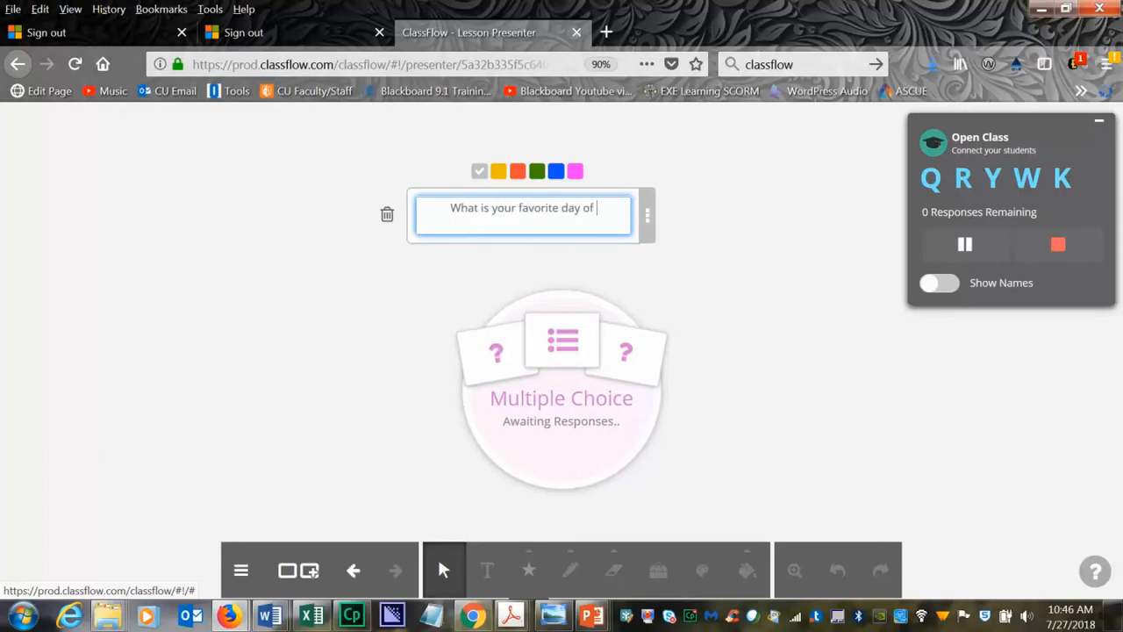
pyautogui.write('the week?')
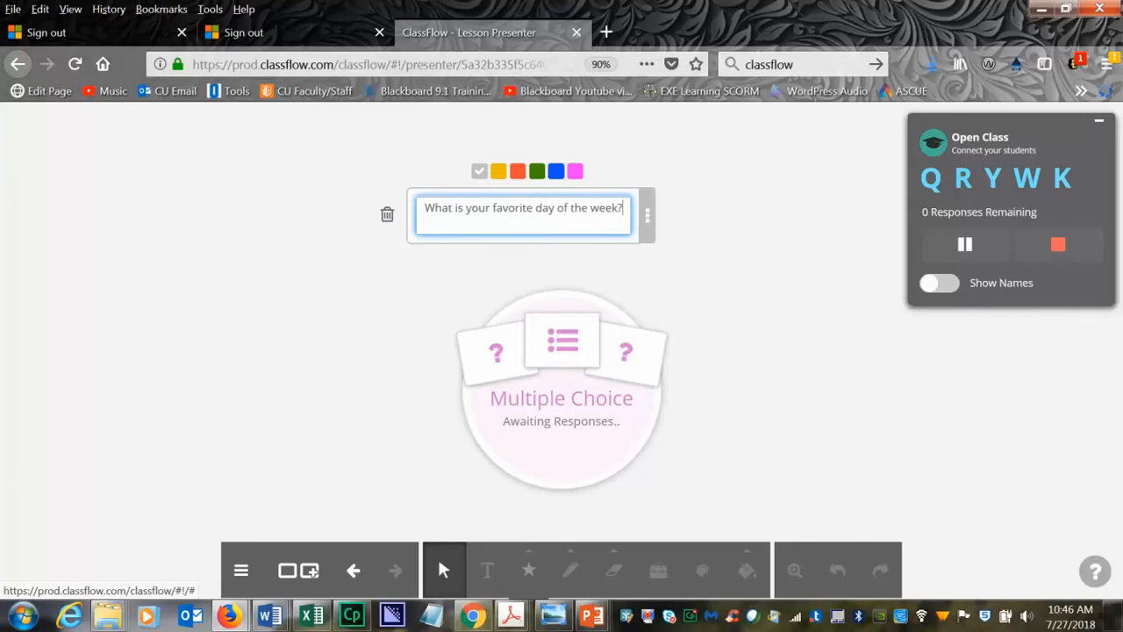
pyautogui.write('A. Monday')
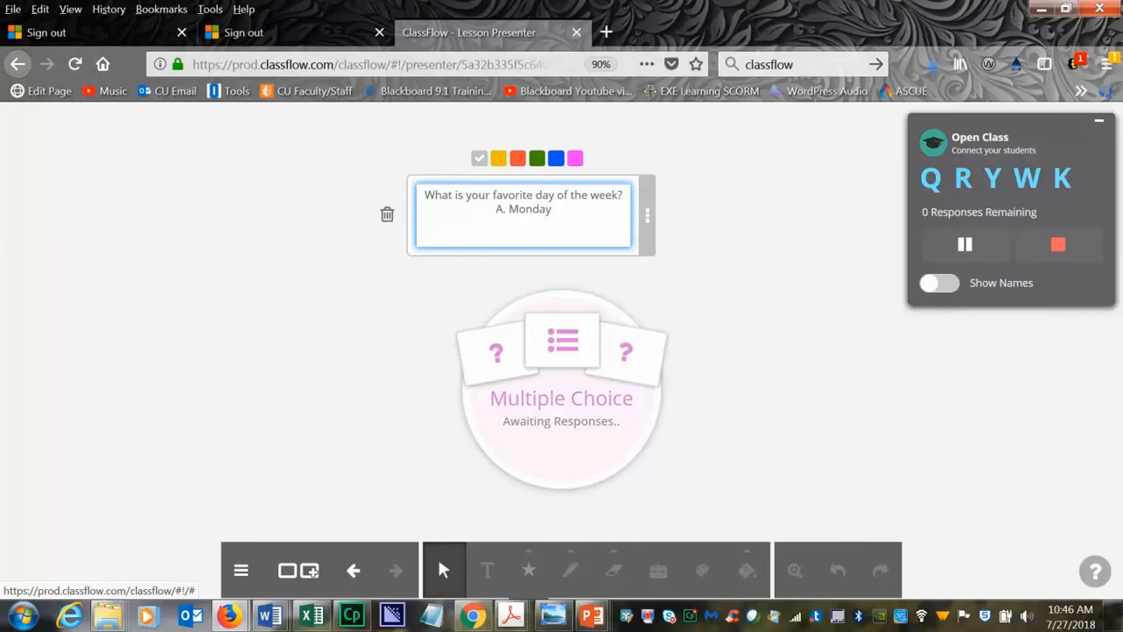
pyautogui.write('B.')
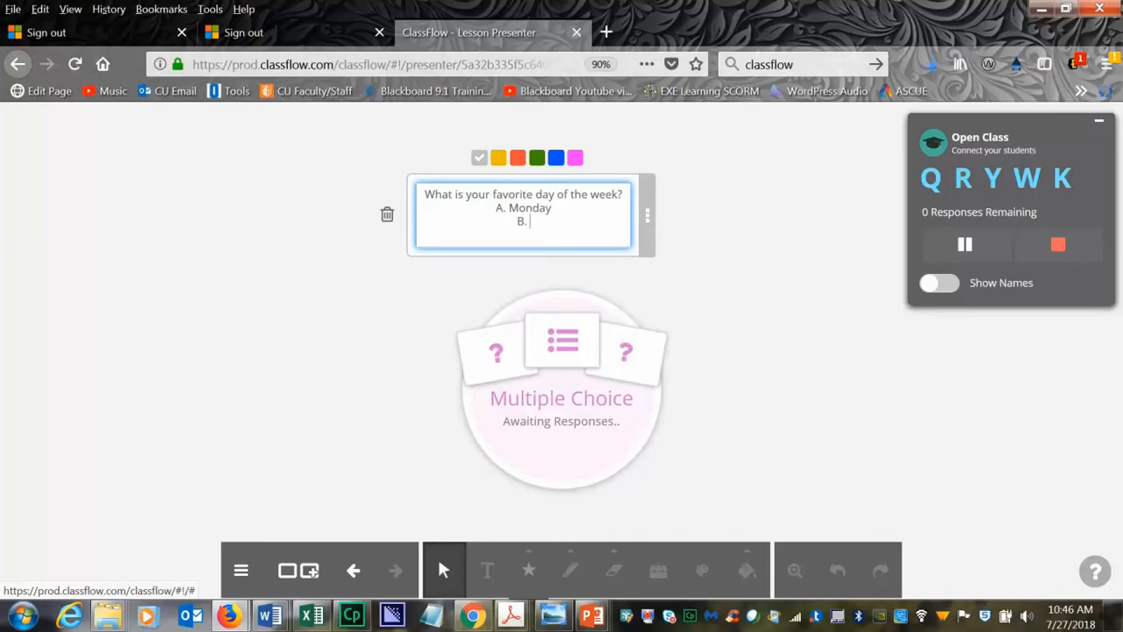
pyautogui.write('Wednesday')
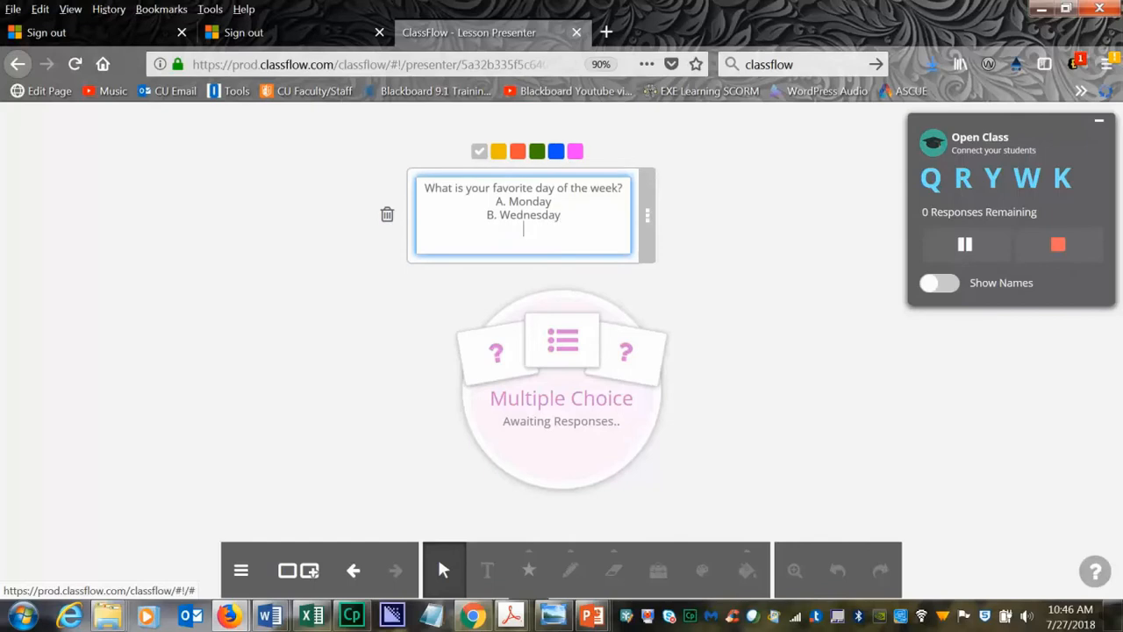
pyautogui.write('C. Friday')
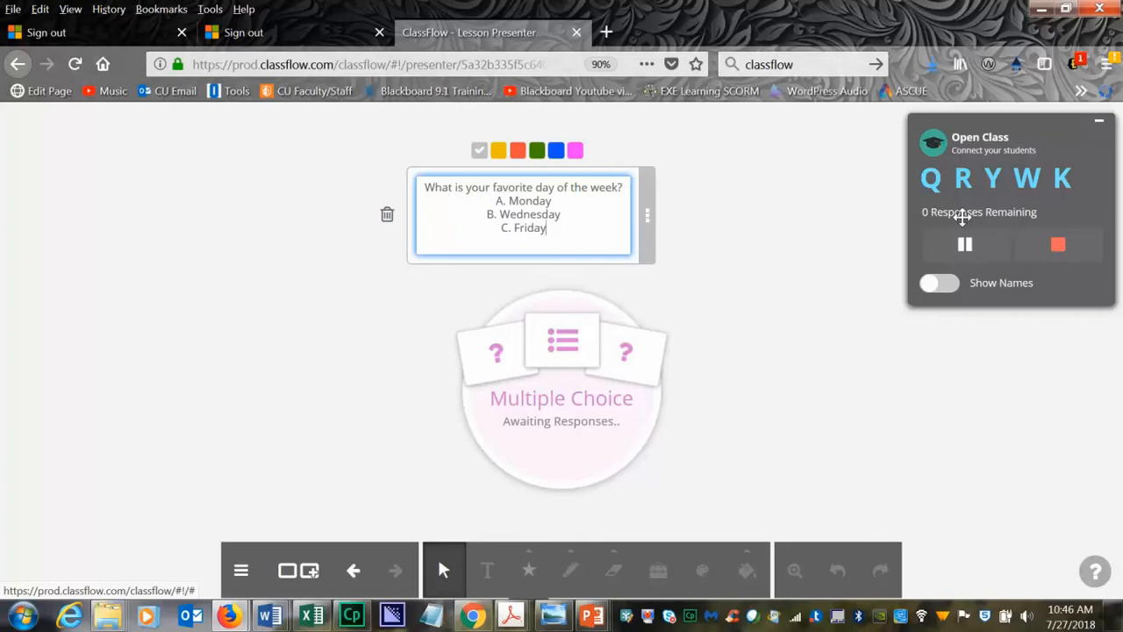
pyautogui.moveTo(965, 244)
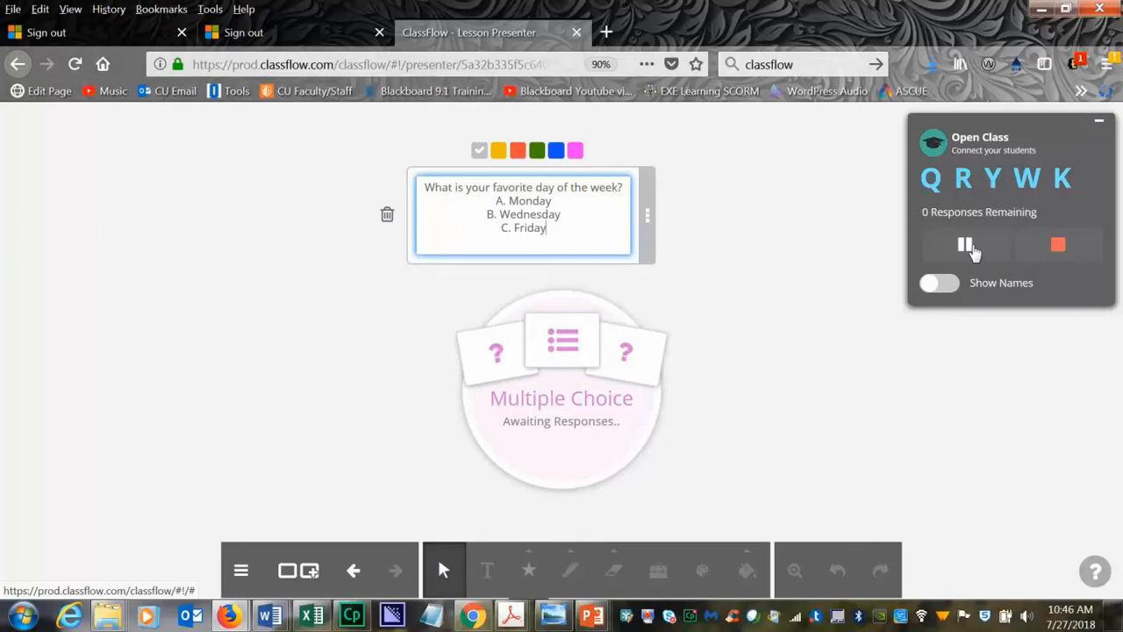
pyautogui.click(963, 244)
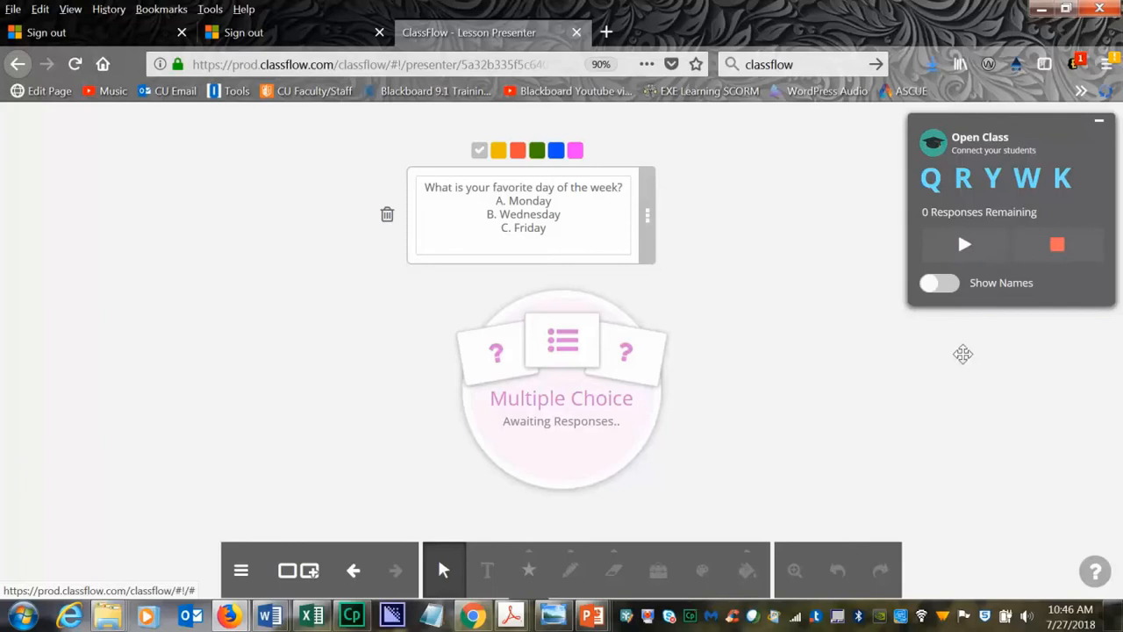
pyautogui.moveTo(965, 250)
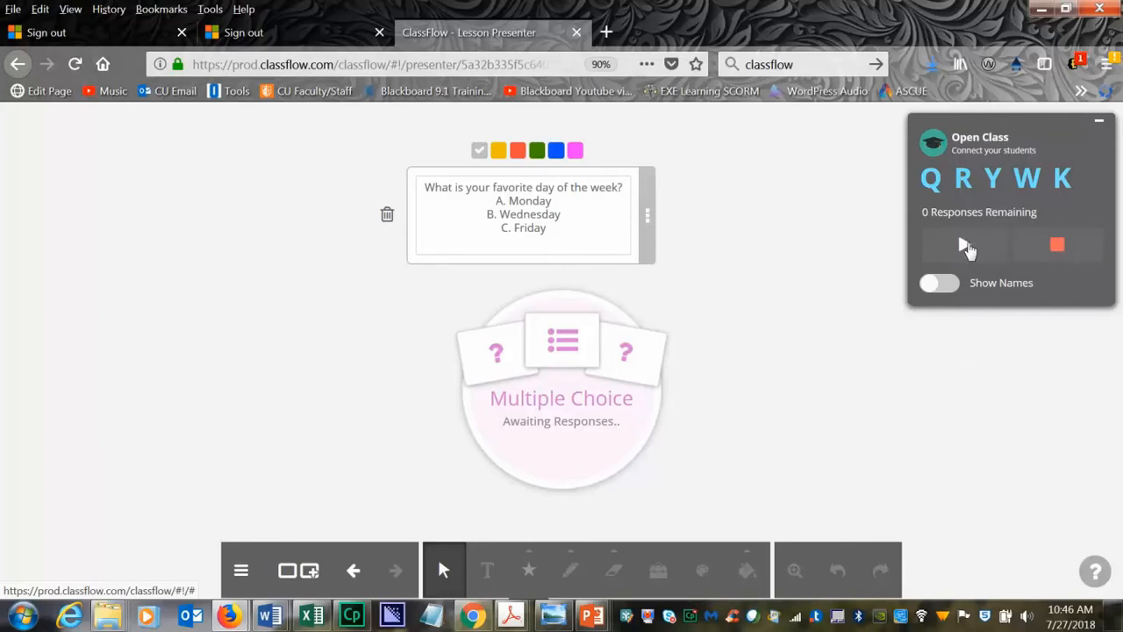
pyautogui.click(965, 244)
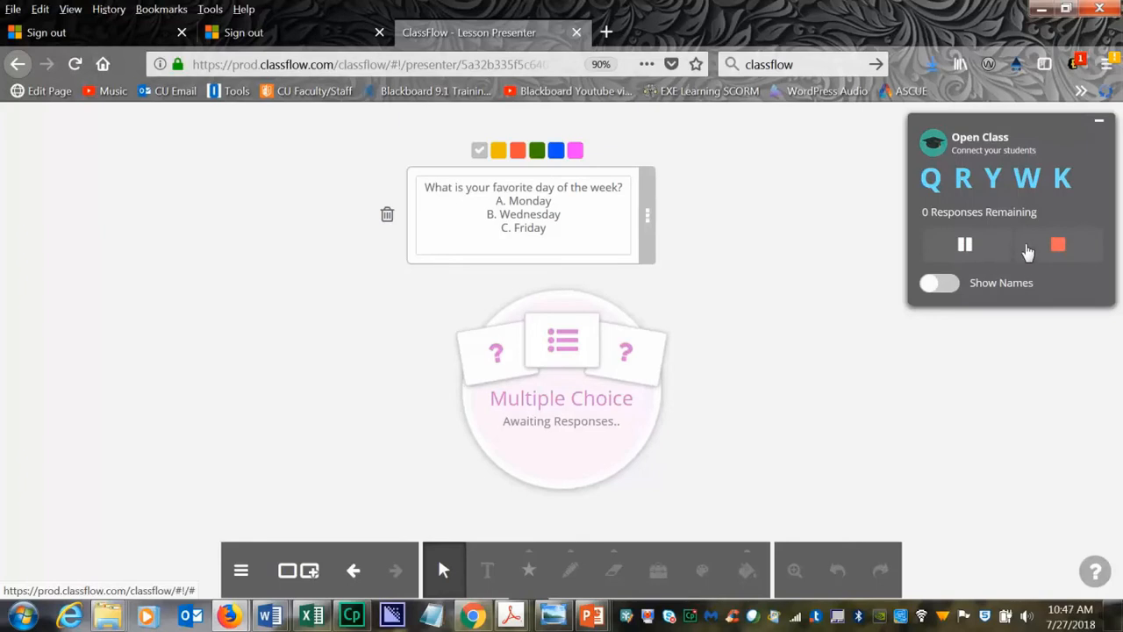
pyautogui.moveTo(985, 291)
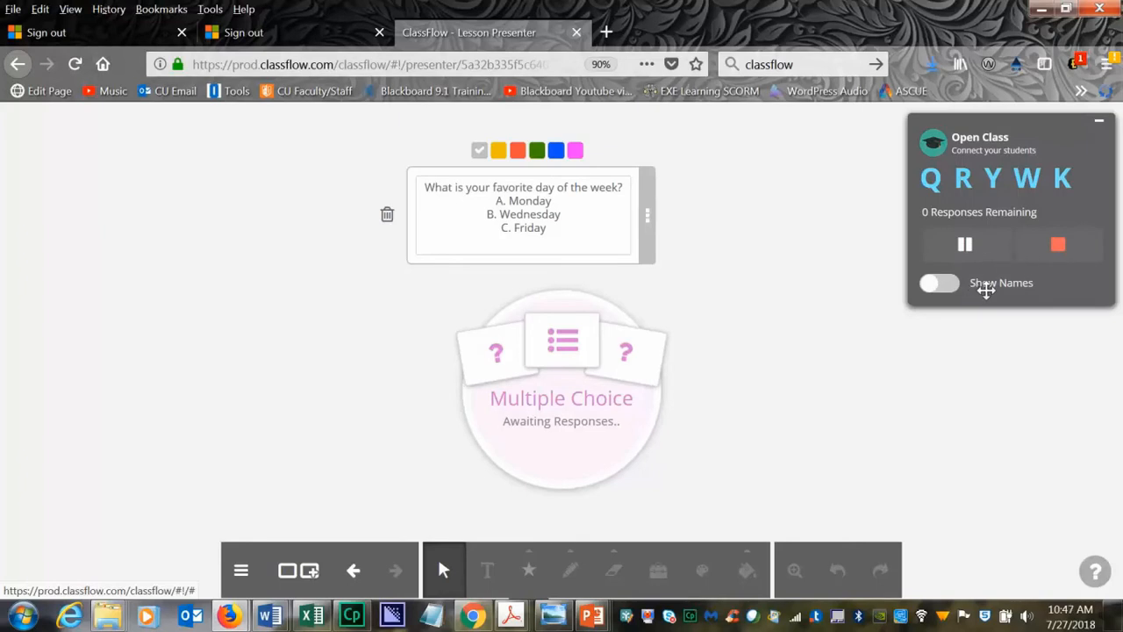
pyautogui.click(938, 283)
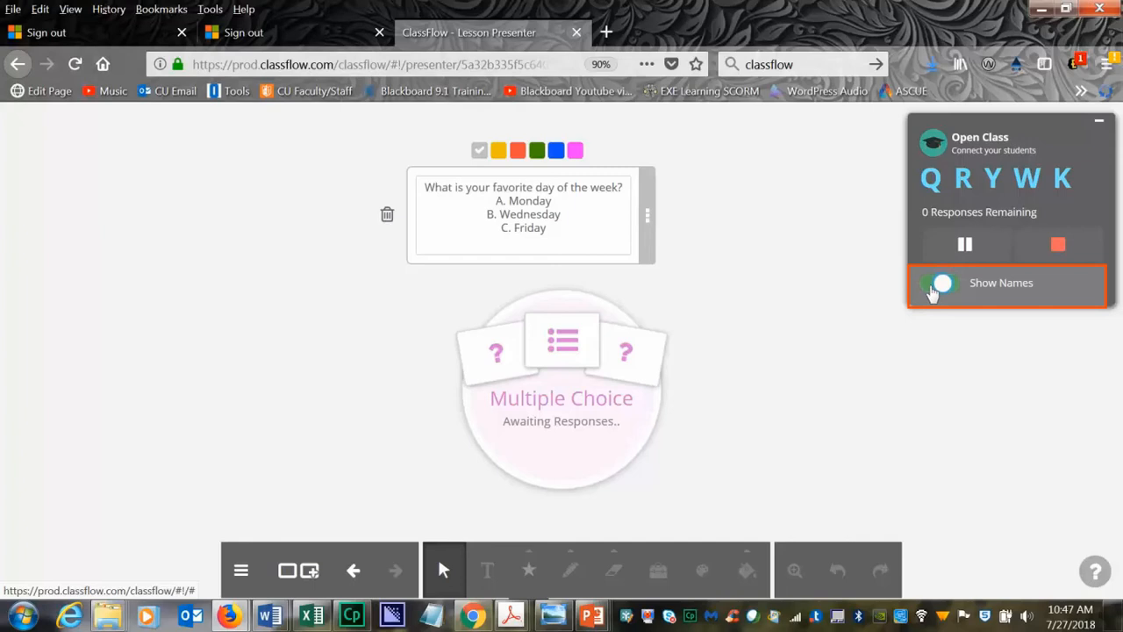
pyautogui.click(938, 283)
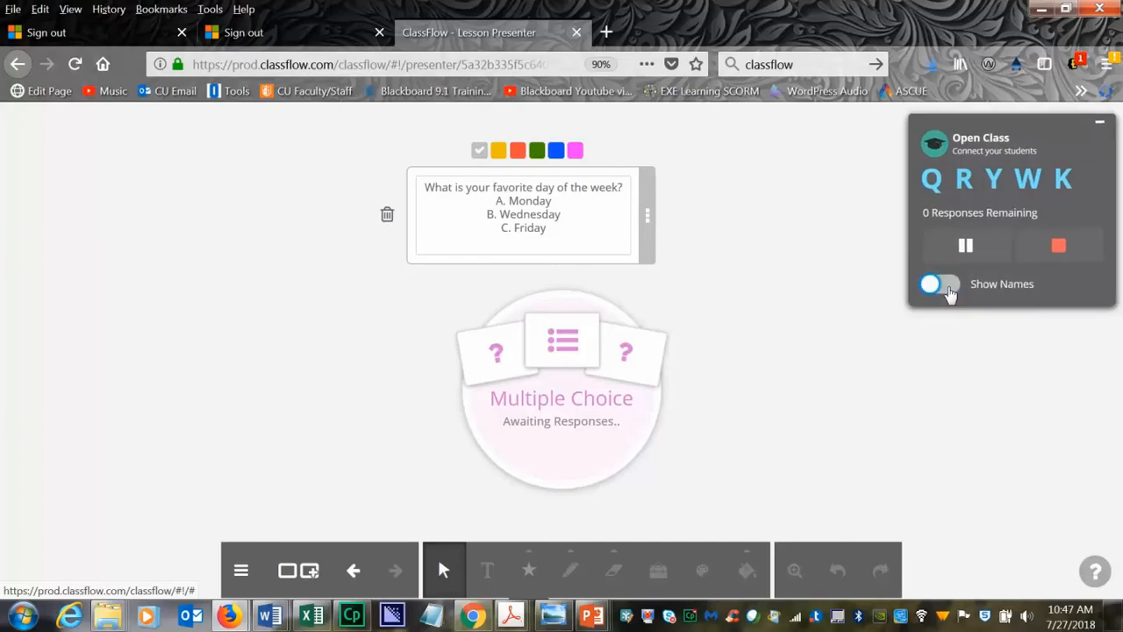